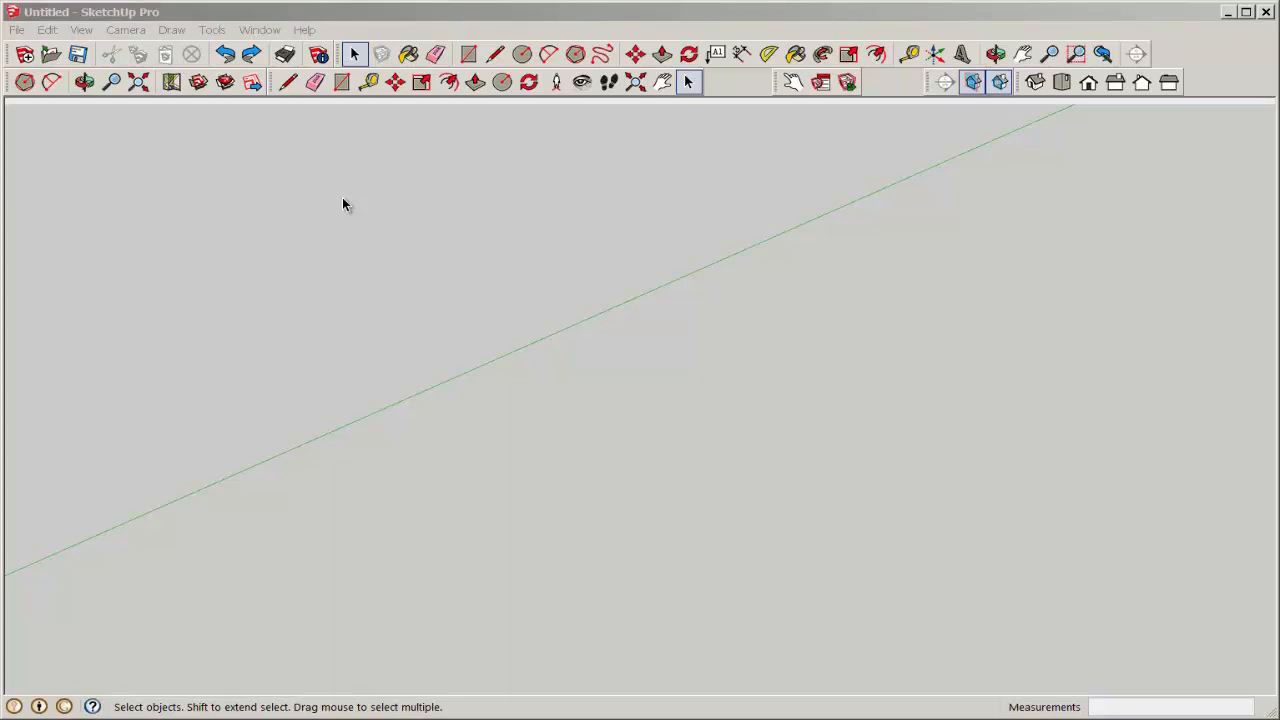
mouse_move(259, 29)
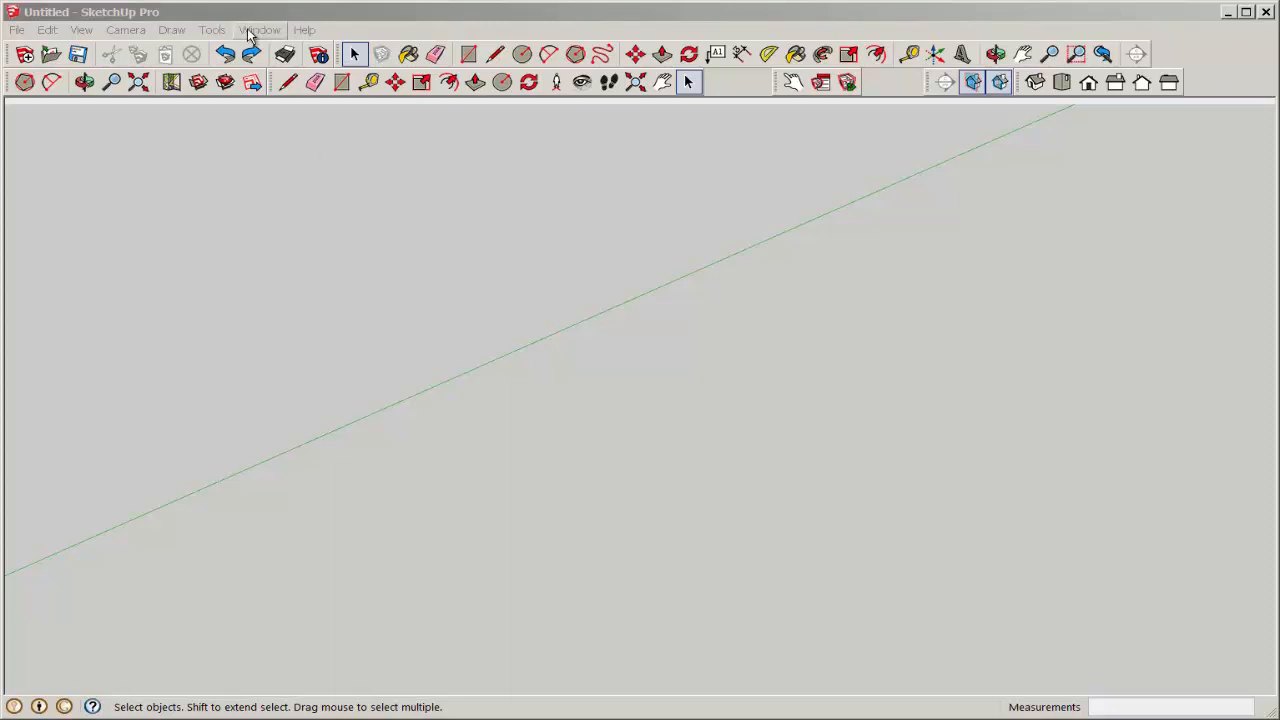
Open the Components browser and show the Architecture collection from Favorites.
left_click(259, 29)
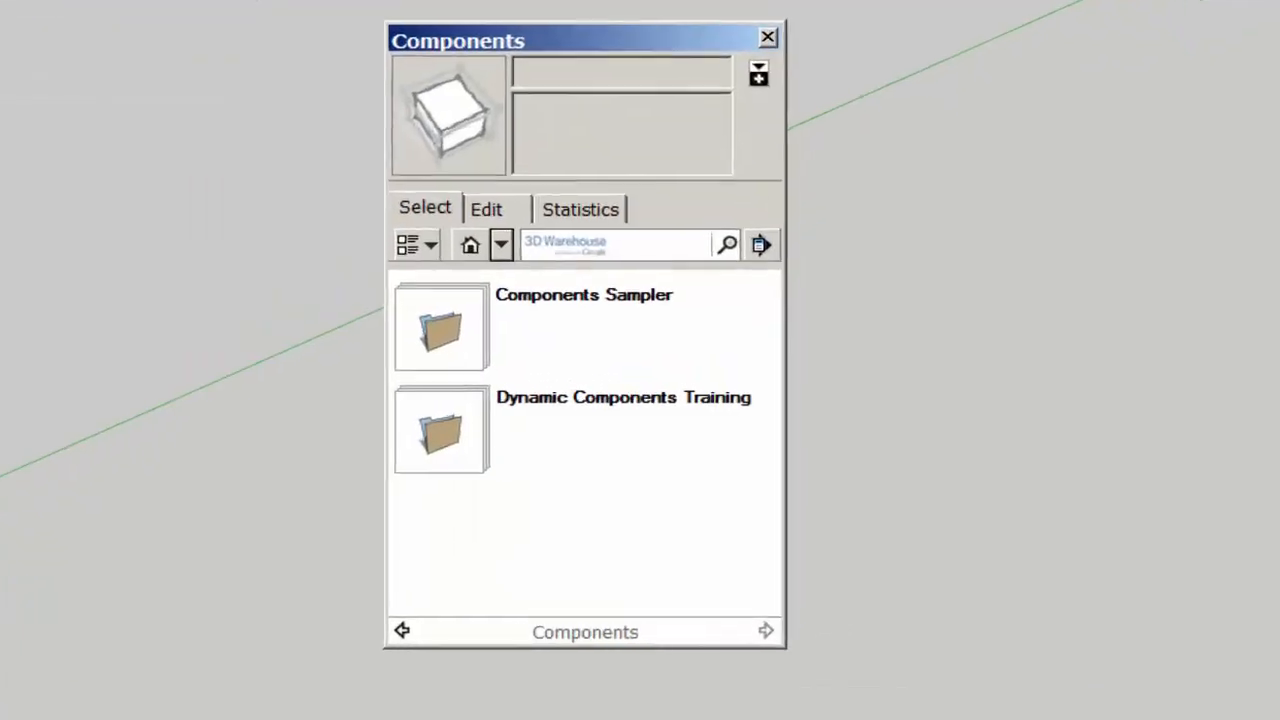
left_click(499, 244)
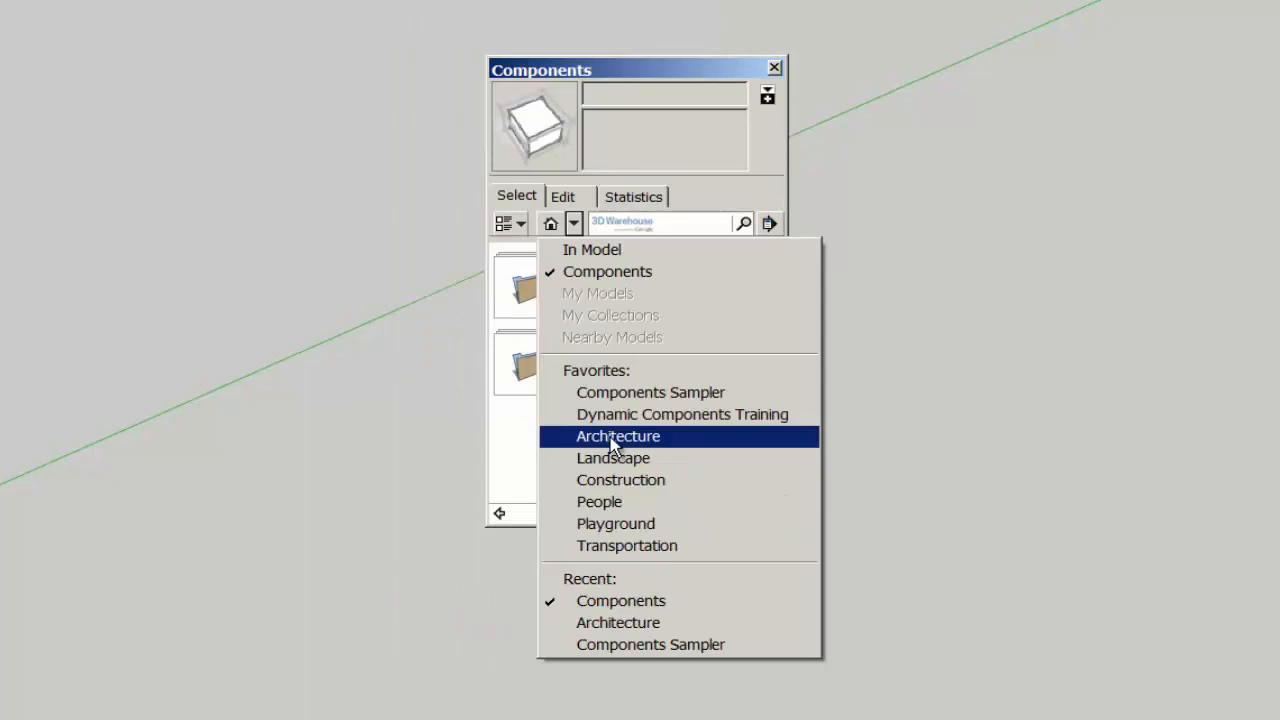
left_click(617, 436)
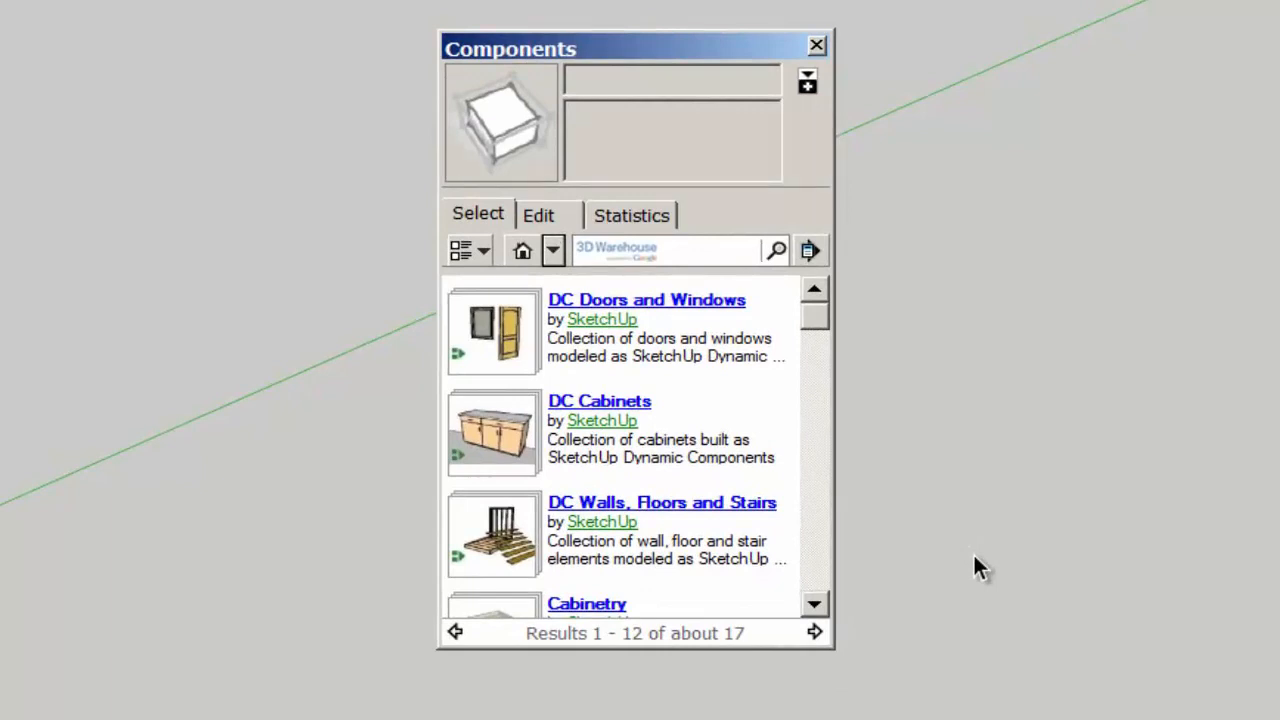
mouse_move(655, 385)
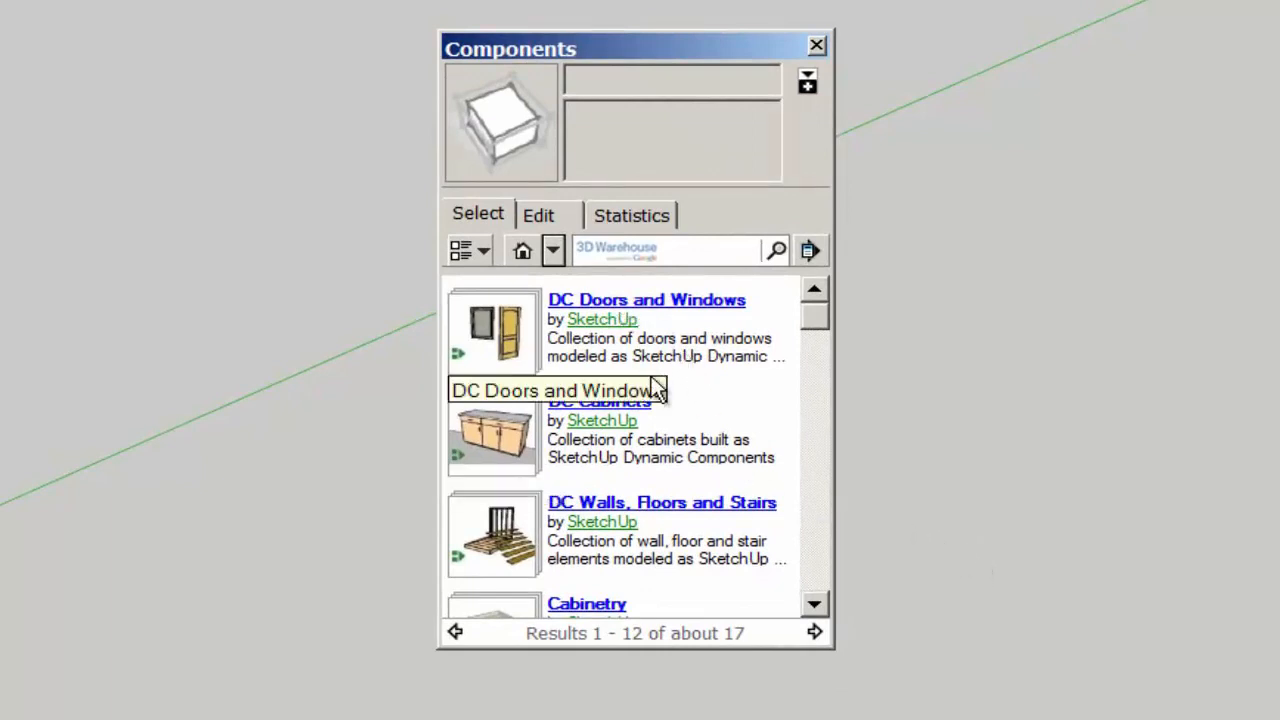
mouse_move(1013, 570)
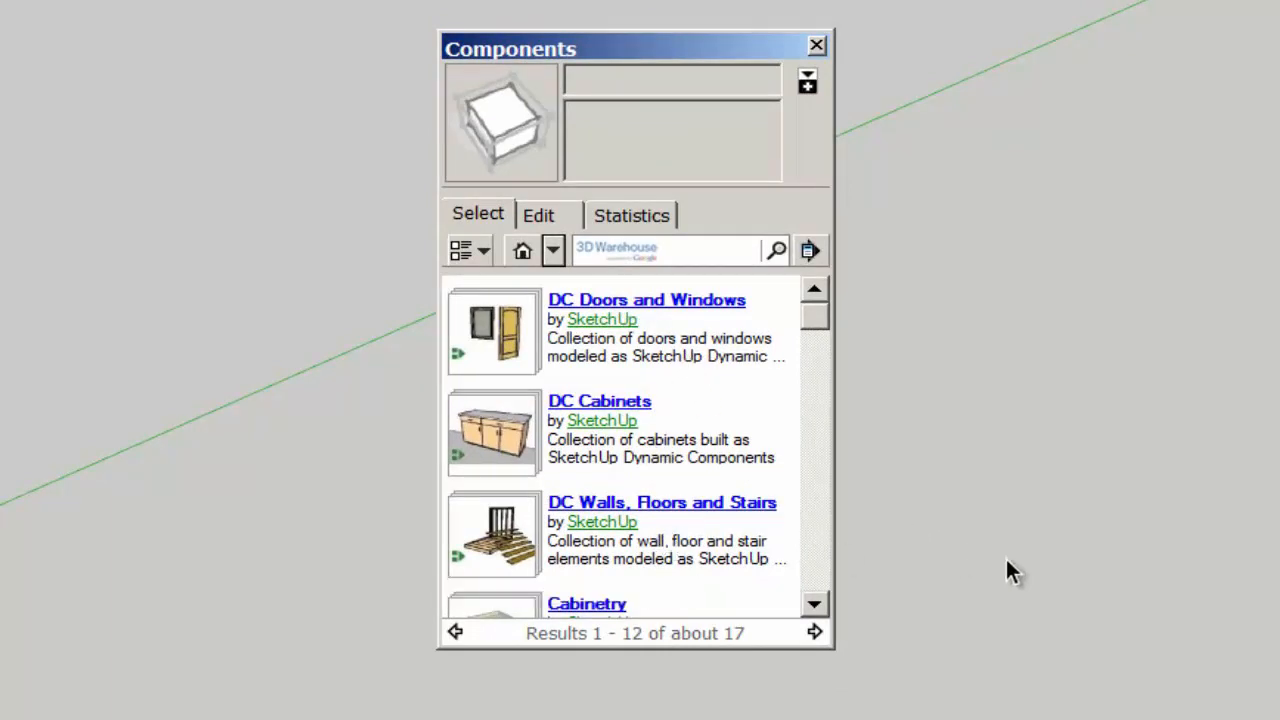
mouse_move(645, 249)
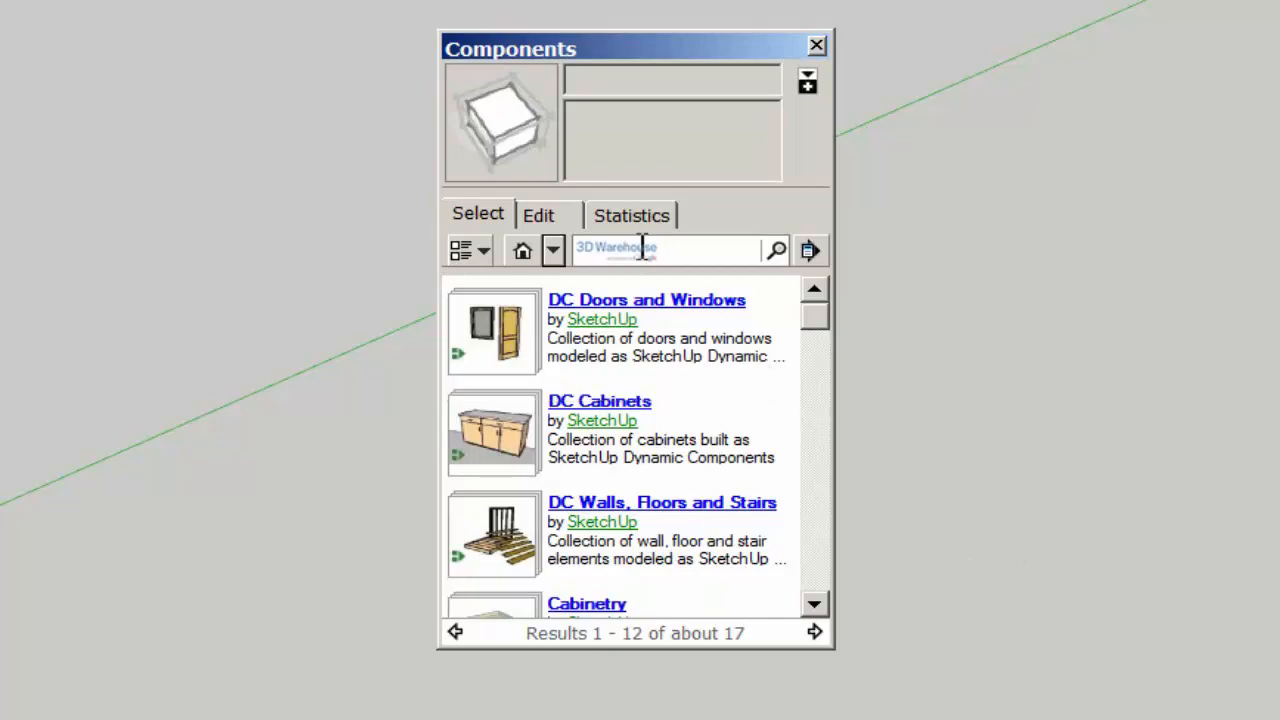
mouse_move(650, 425)
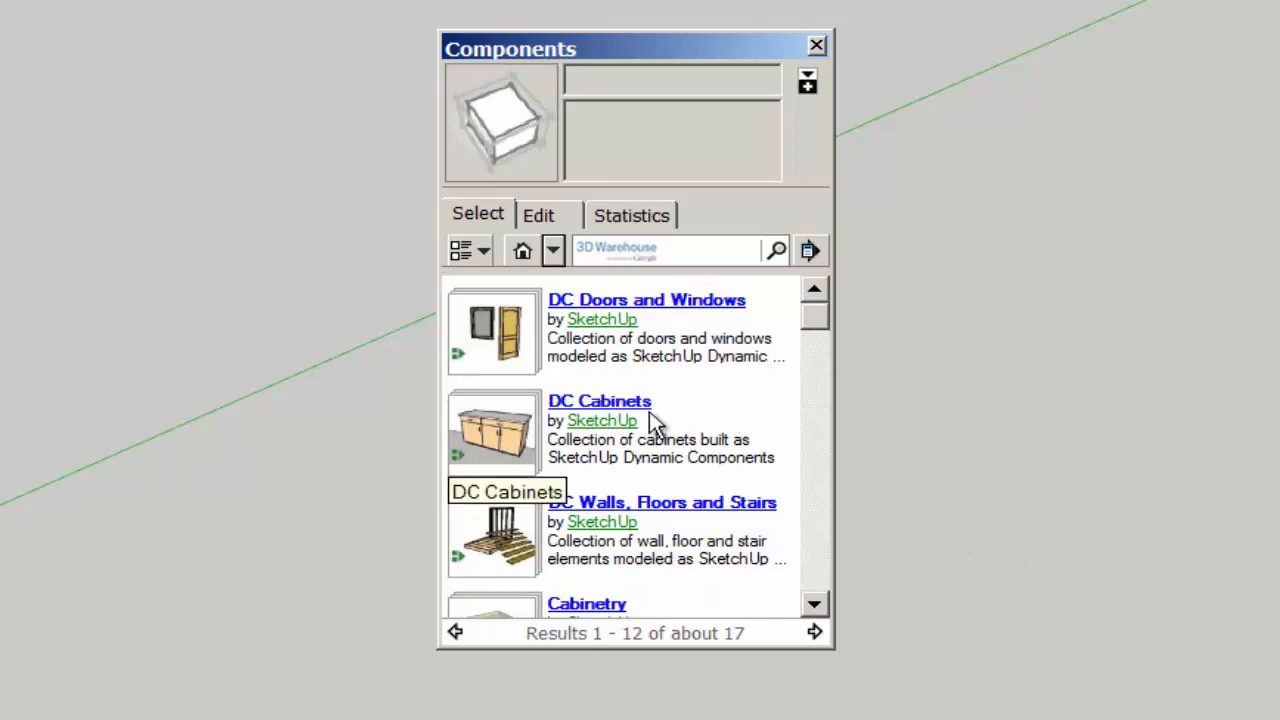
Download Base Cabinet 2 Doors 1 Drawer from DC Cabinets and load it into the model.
left_click(599, 401)
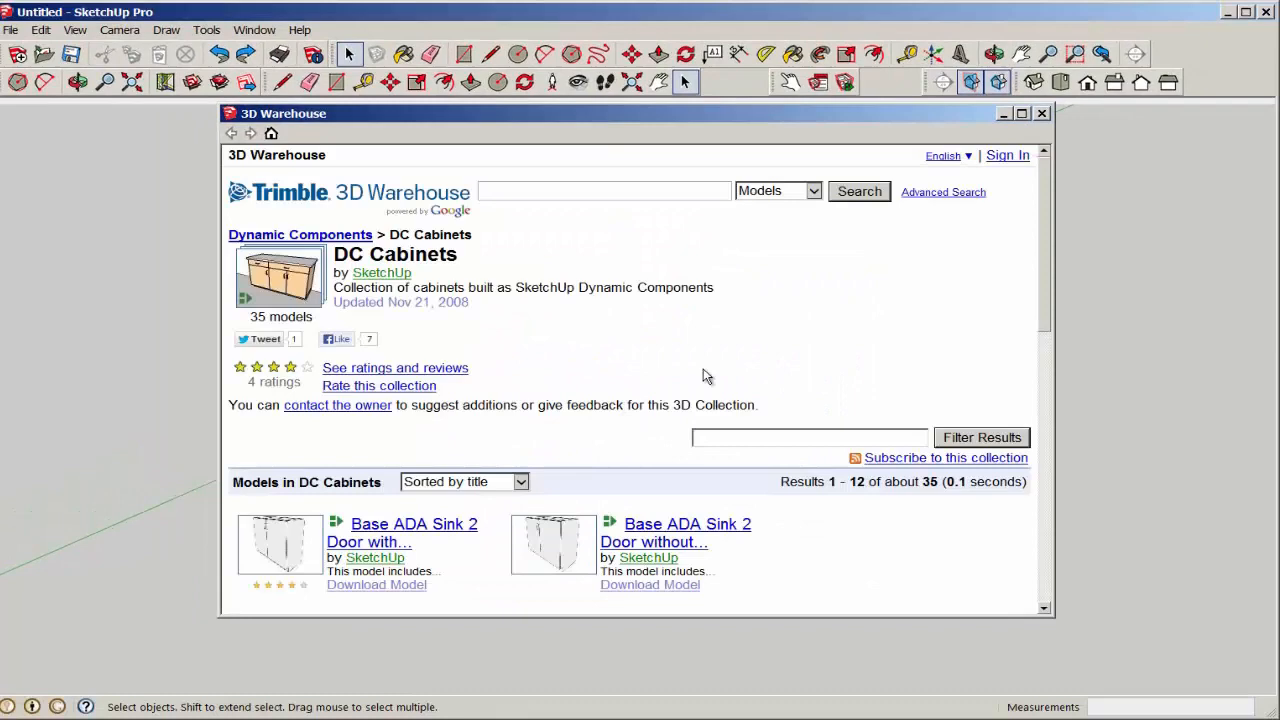
left_click(600, 191)
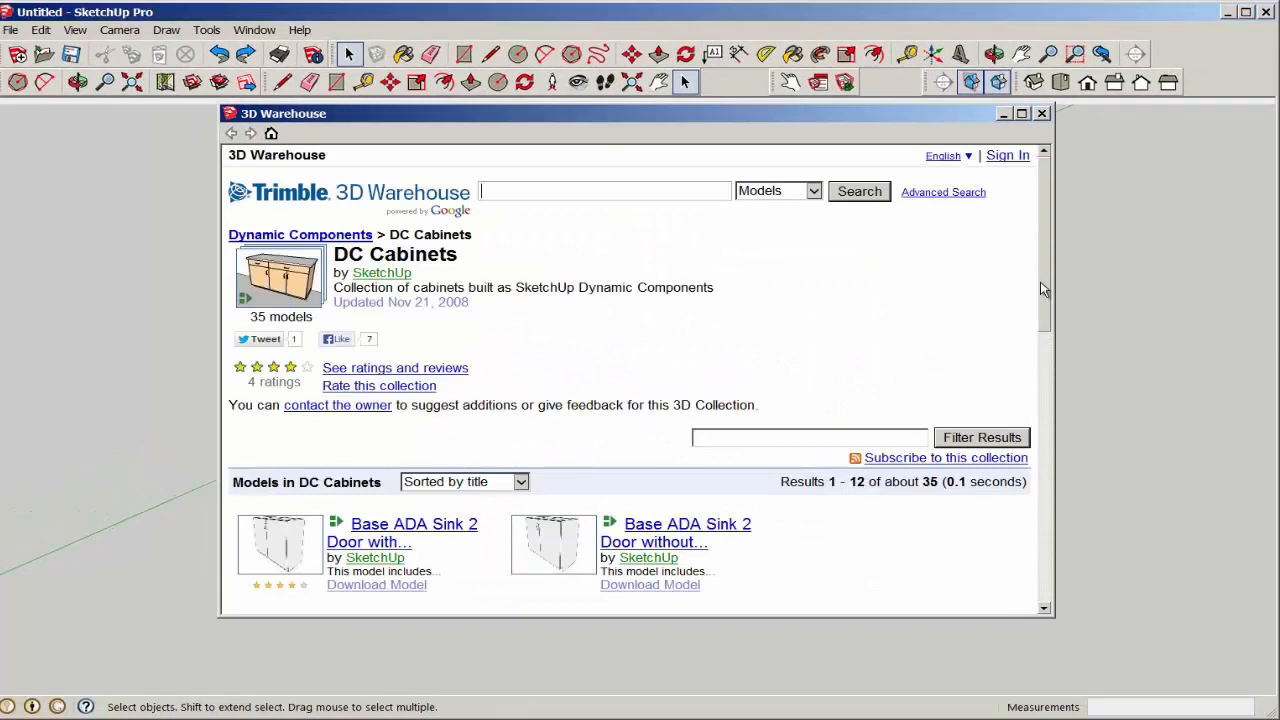
scroll("down", 3)
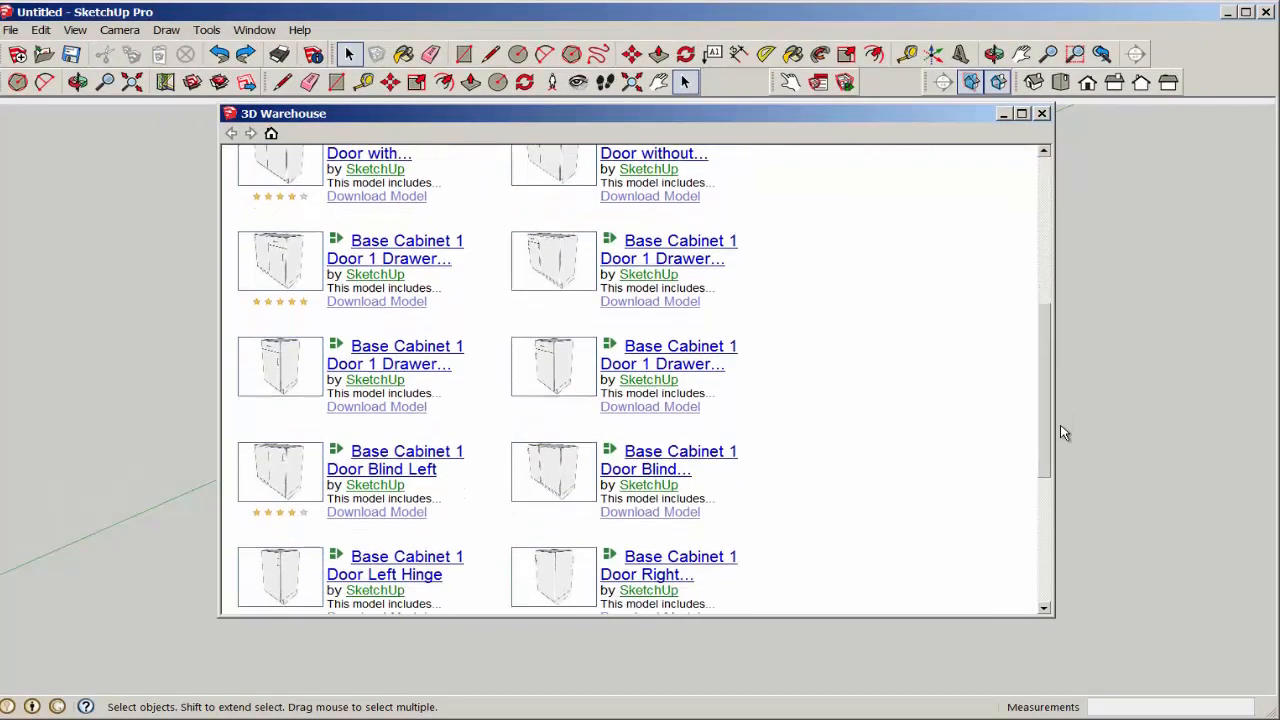
mouse_move(609, 346)
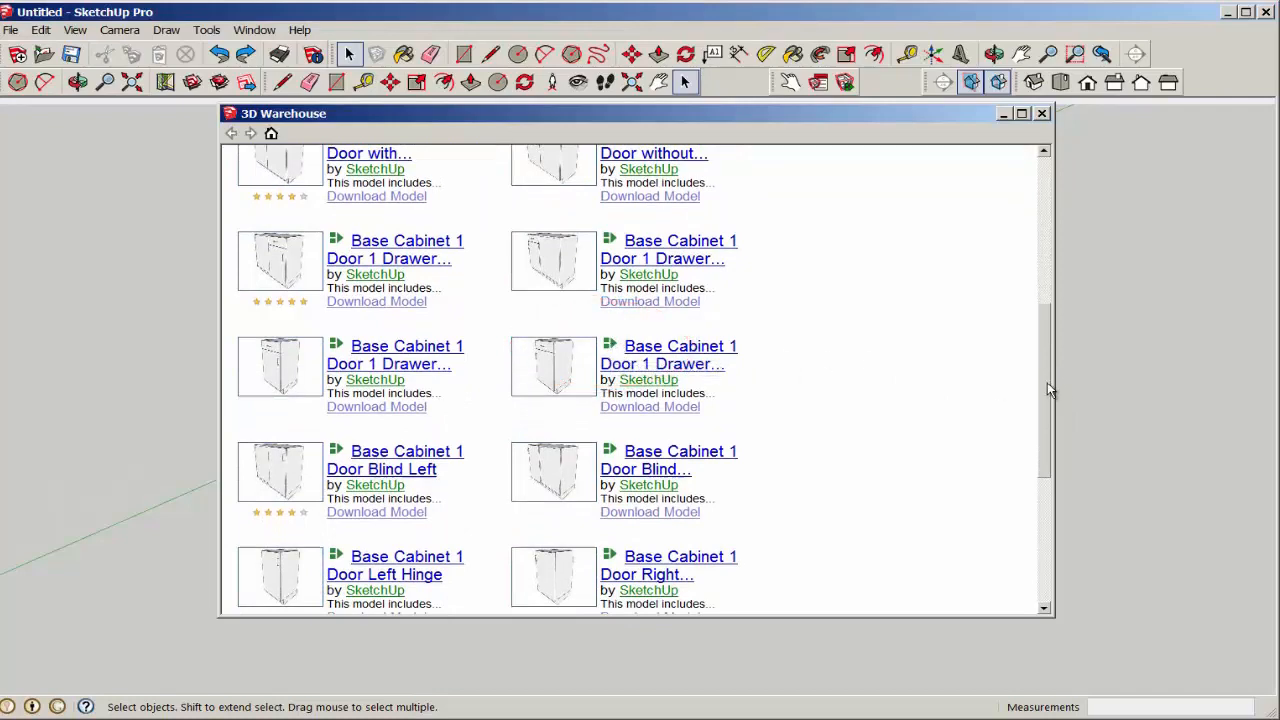
scroll("down", 3)
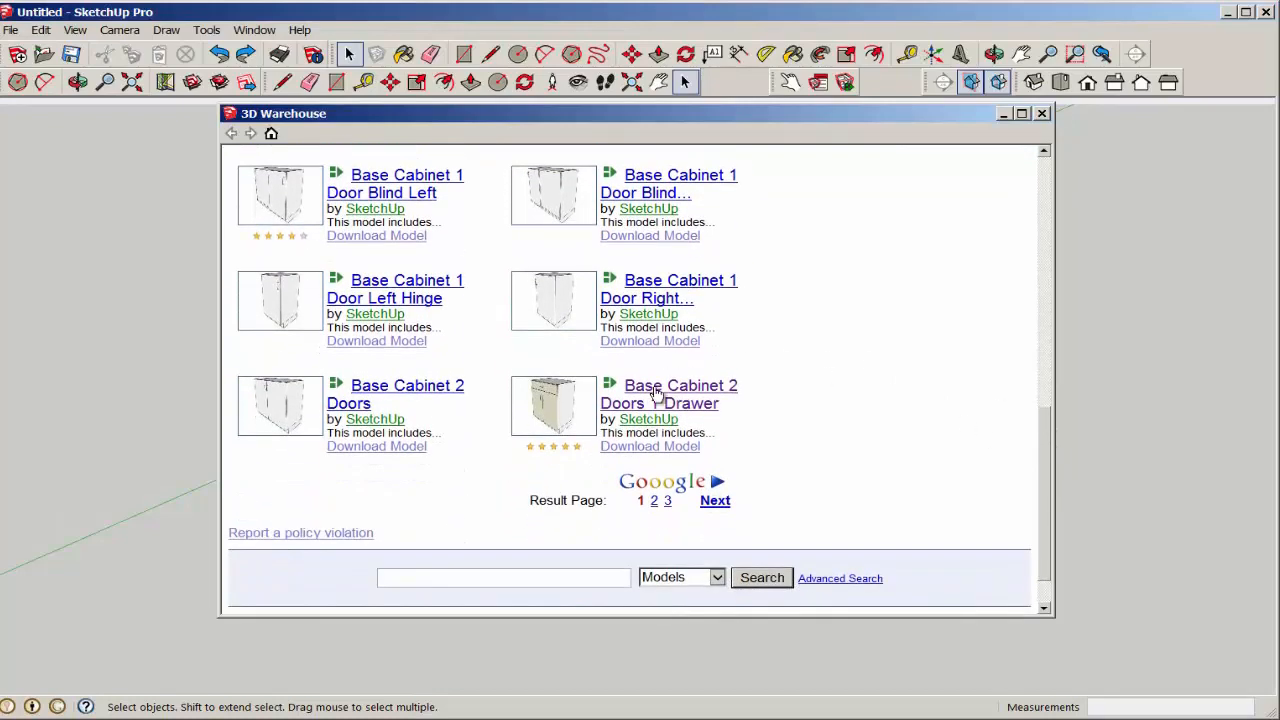
left_click(680, 394)
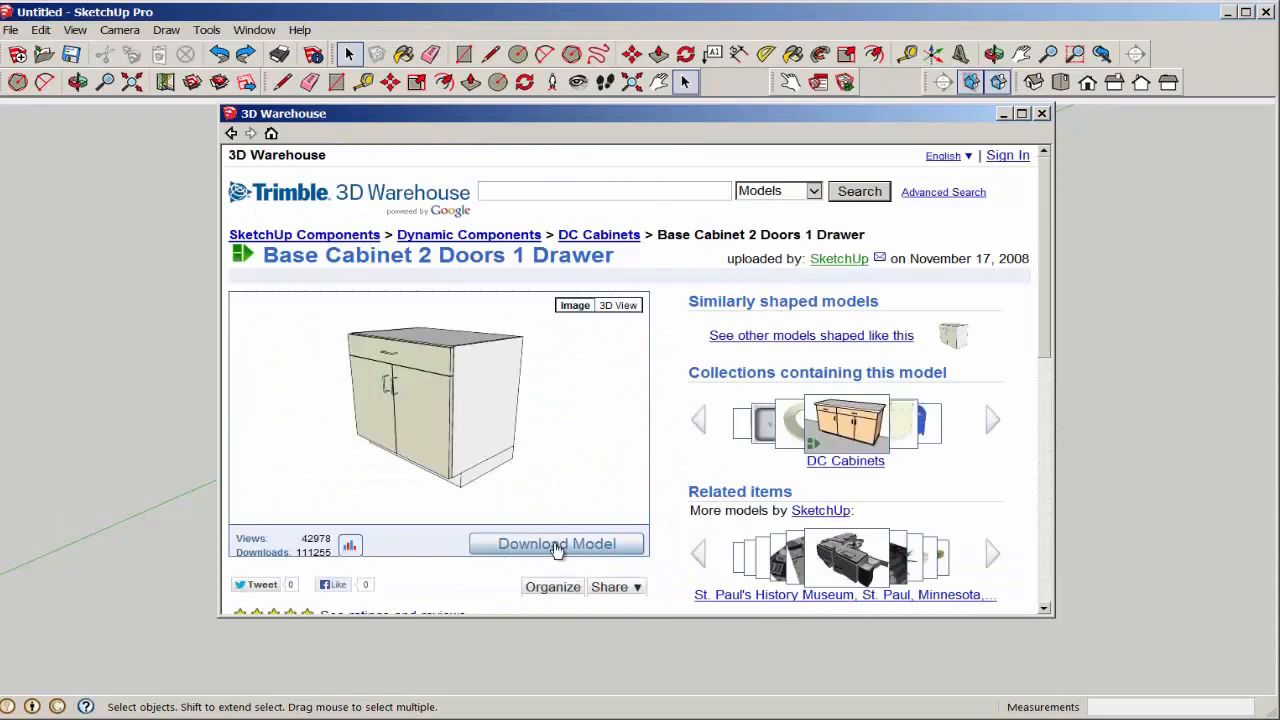
left_click(556, 543)
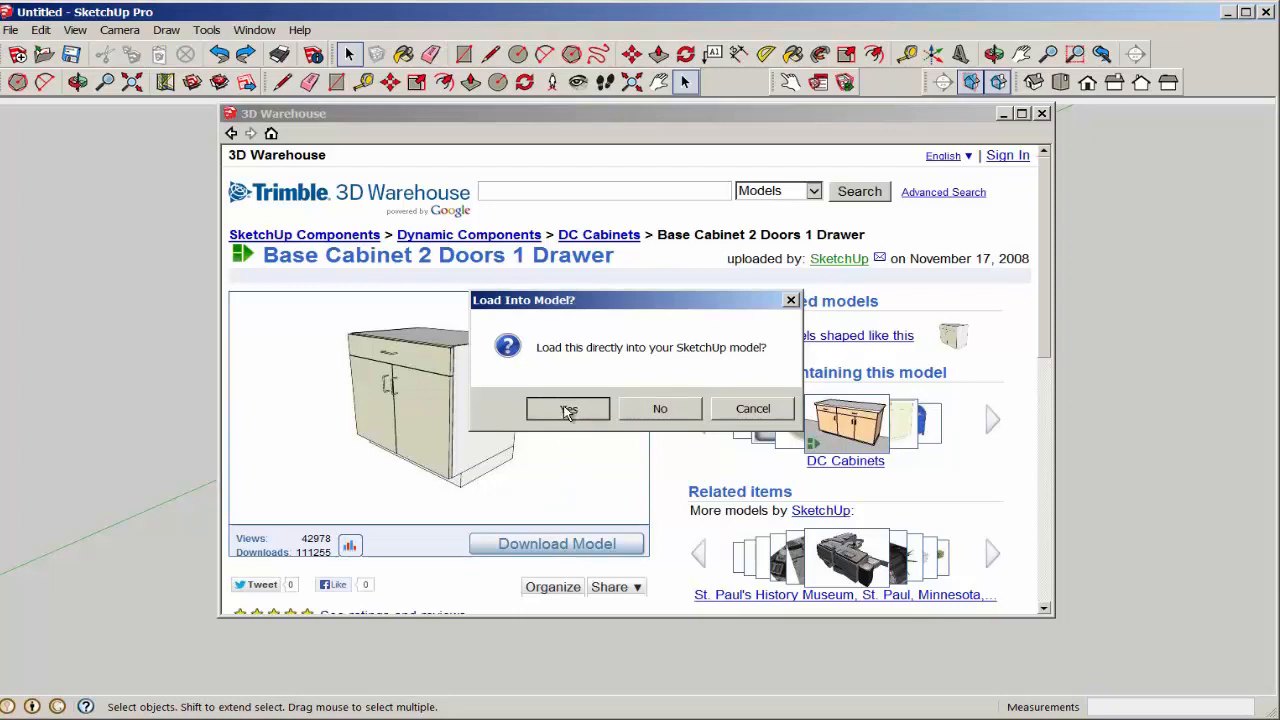
left_click(568, 408)
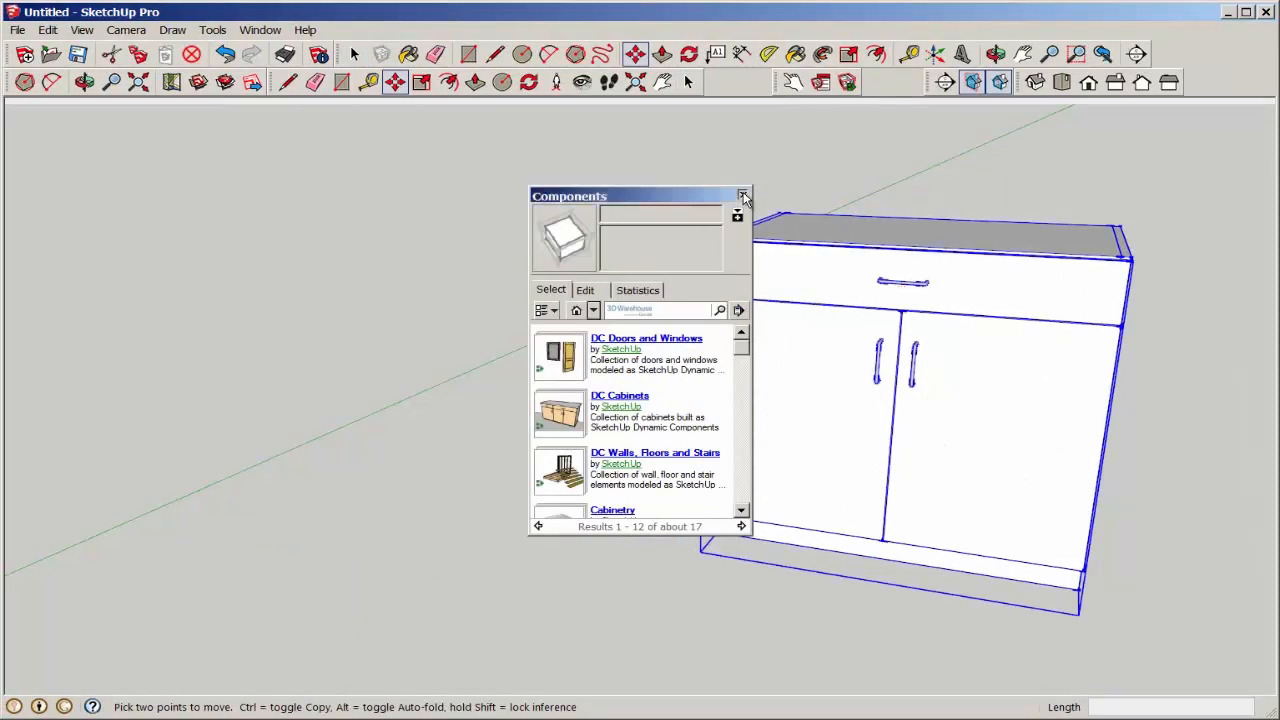
Close the Components browser, centre the cabinet and orbit to view it from above.
left_click(743, 196)
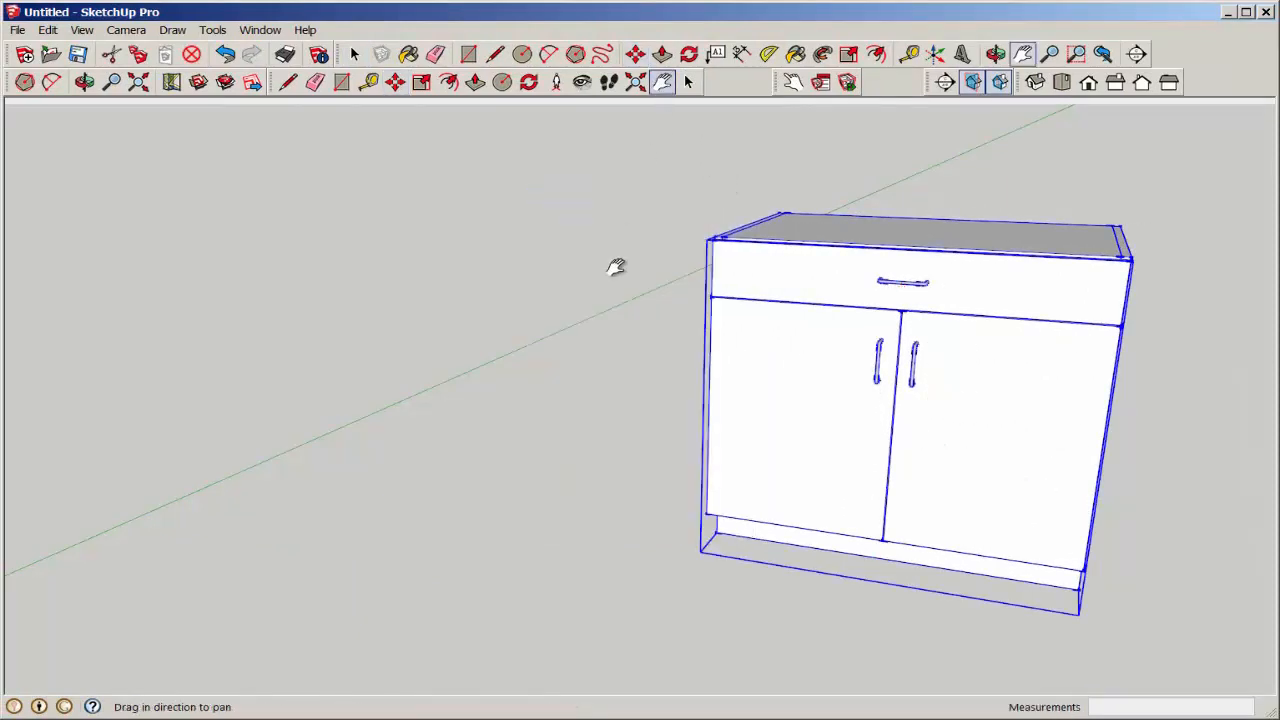
left_click_drag(615, 267, 390, 370)
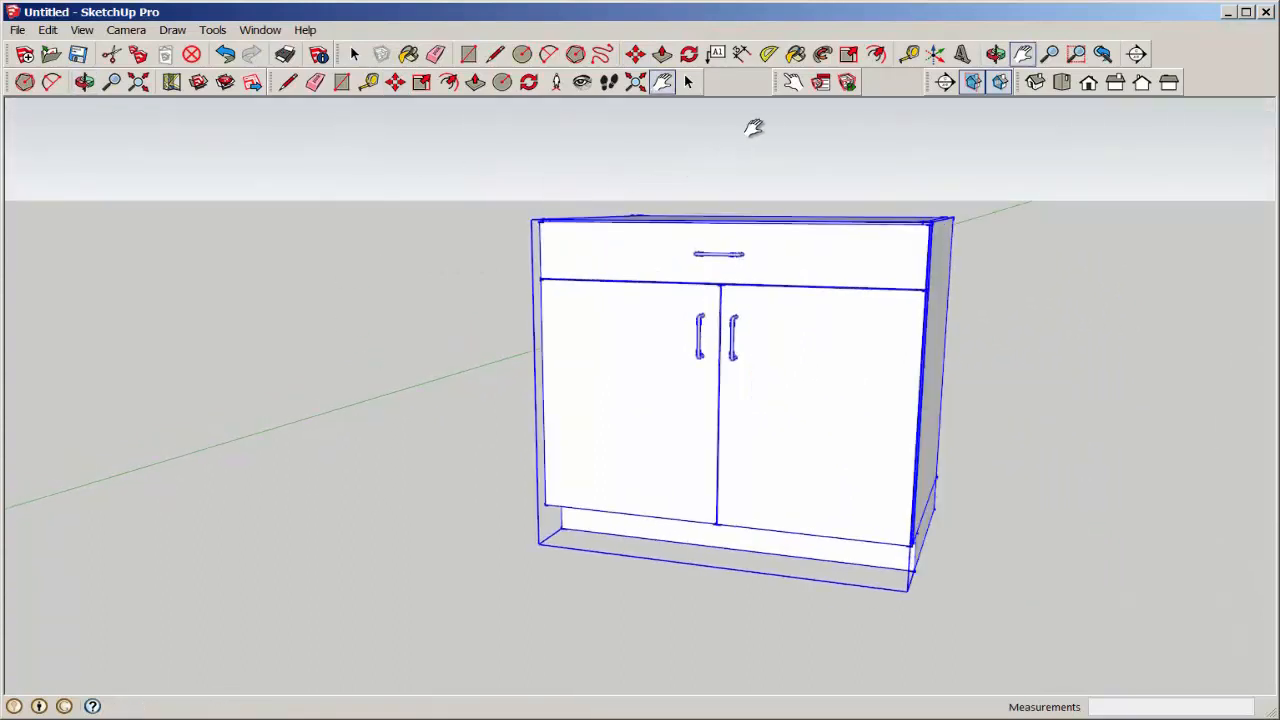
mouse_move(793, 82)
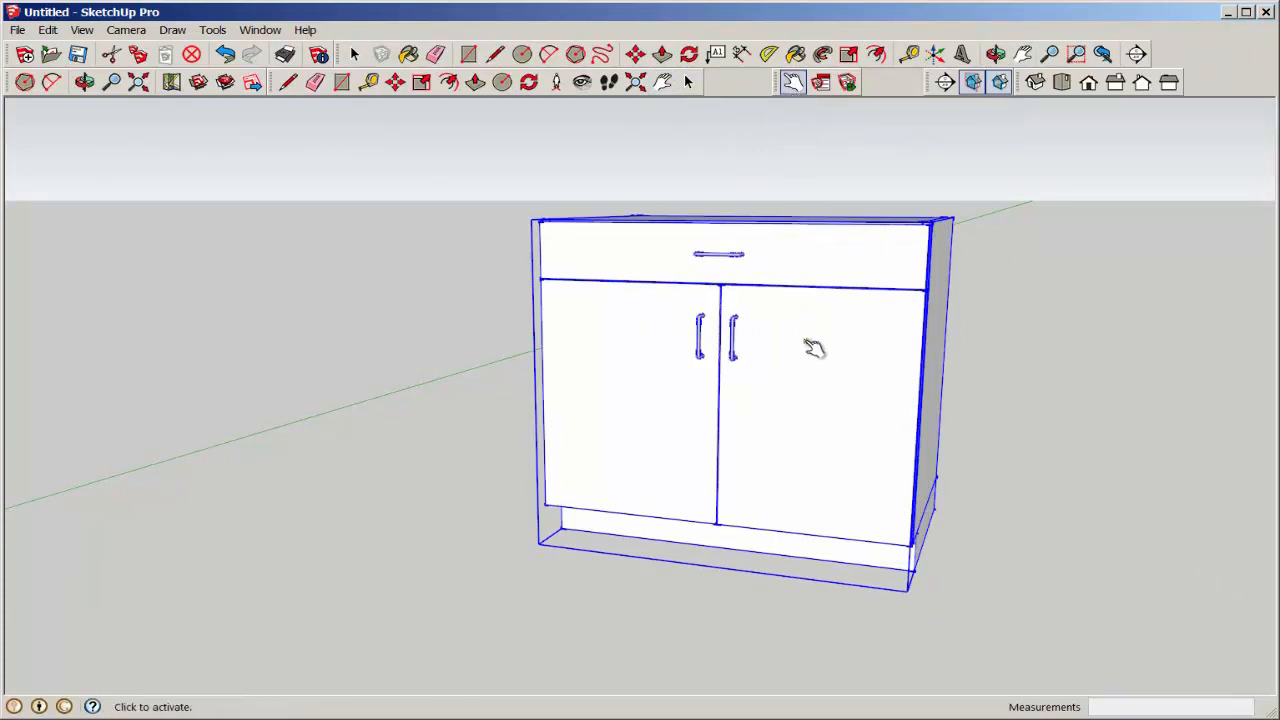
mouse_move(810, 350)
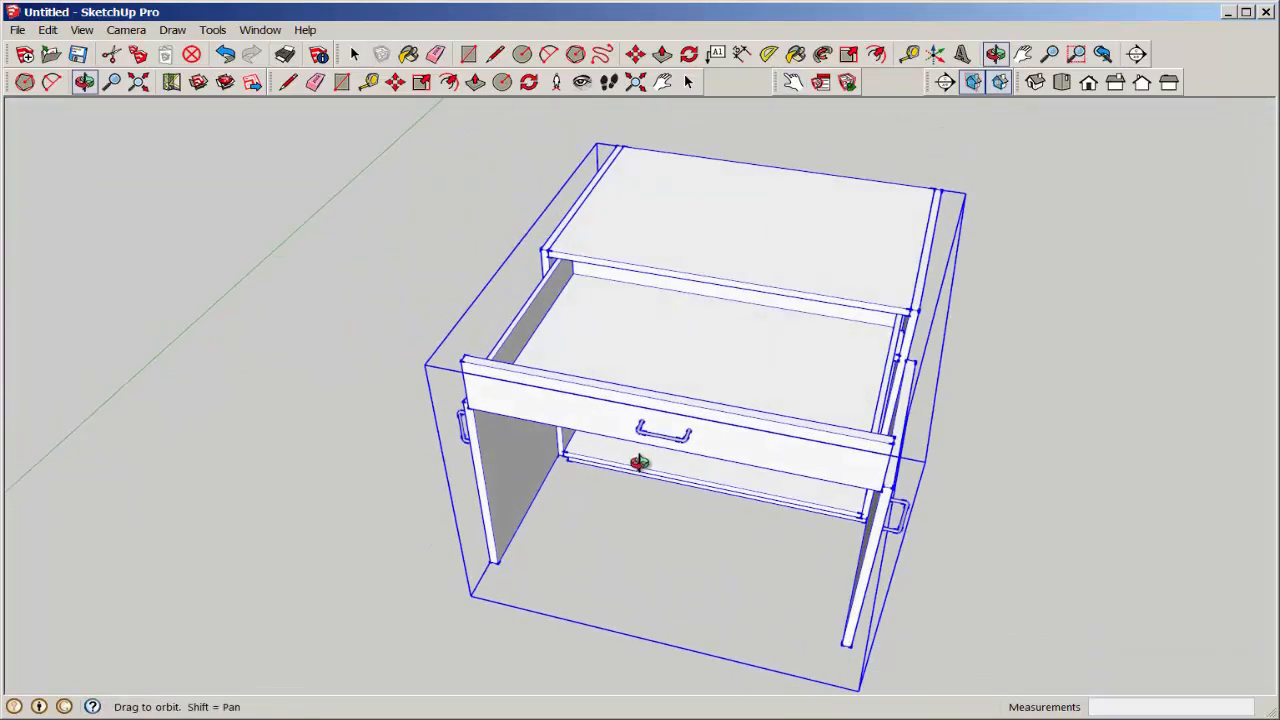
left_click_drag(640, 460, 585, 310)
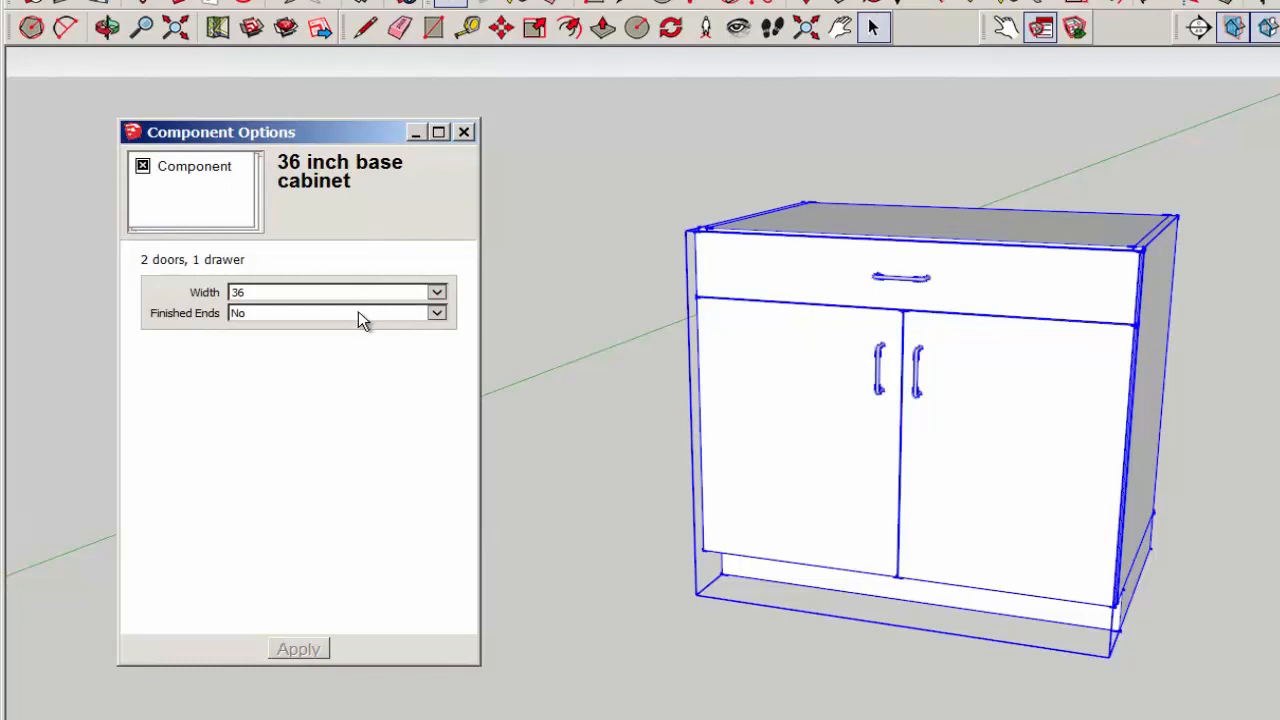
Set the cabinet width to 24 in Component Options and apply it.
left_click(436, 292)
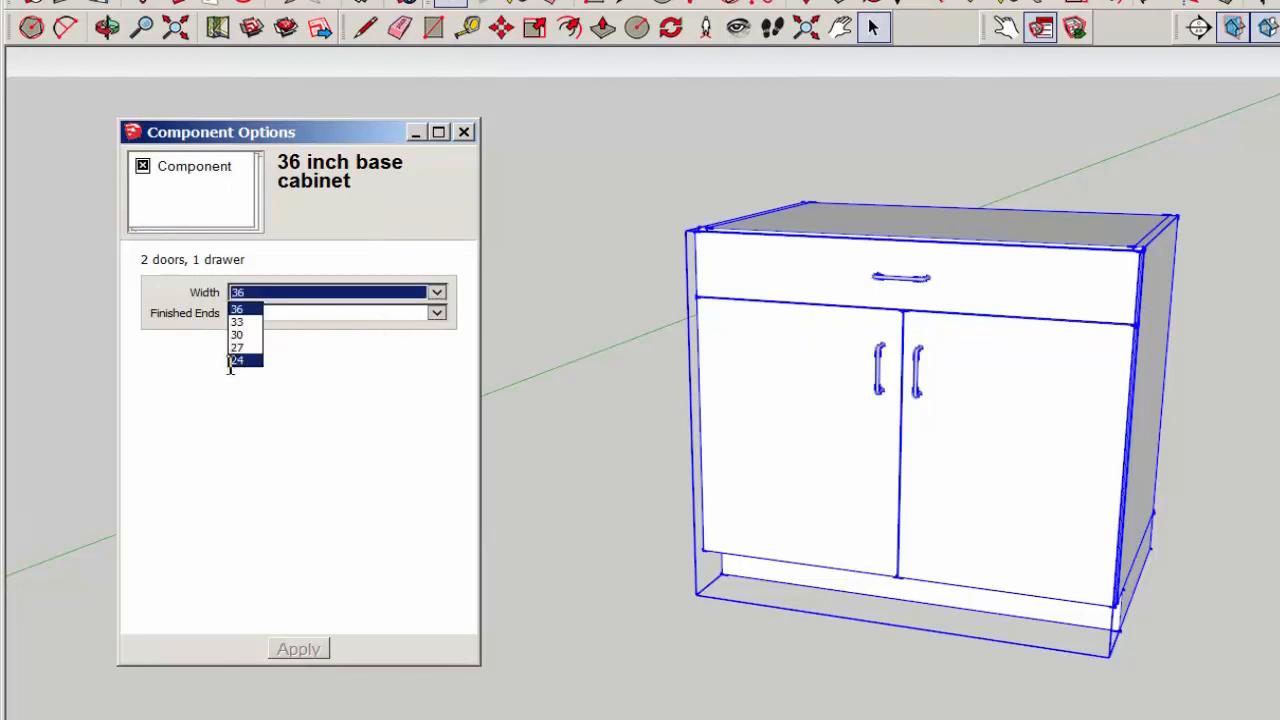
left_click(237, 359)
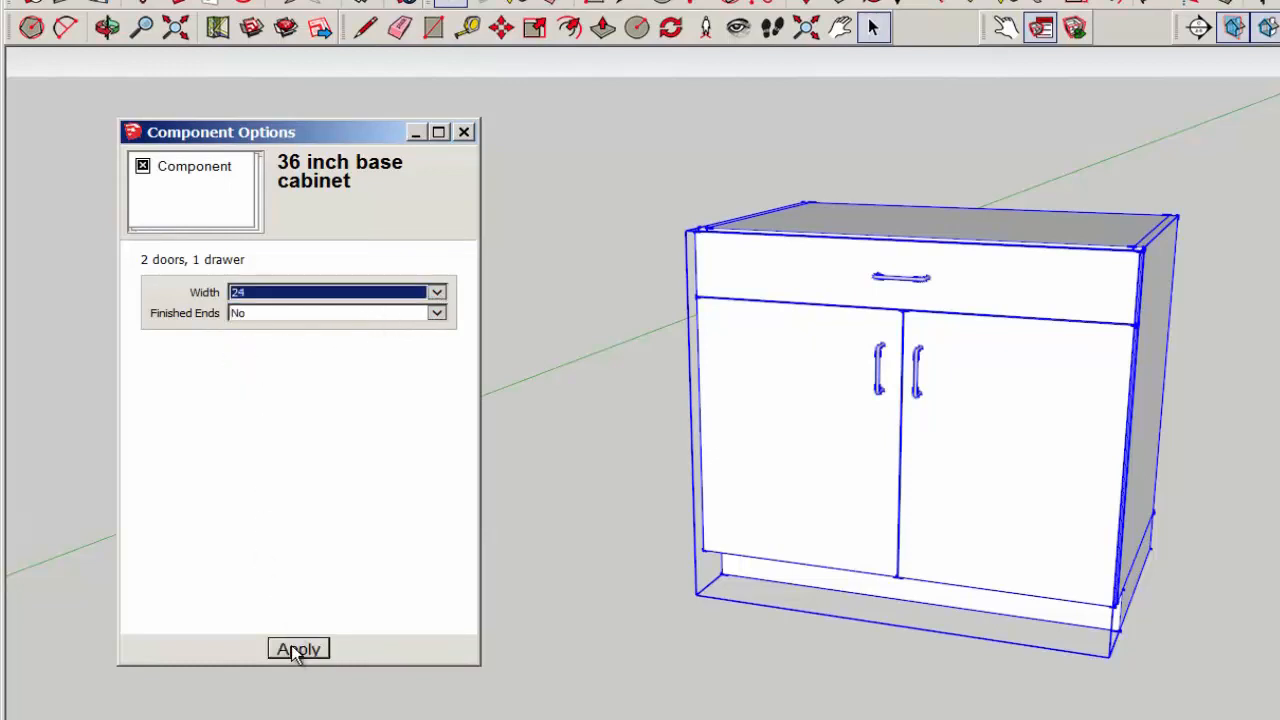
left_click(298, 649)
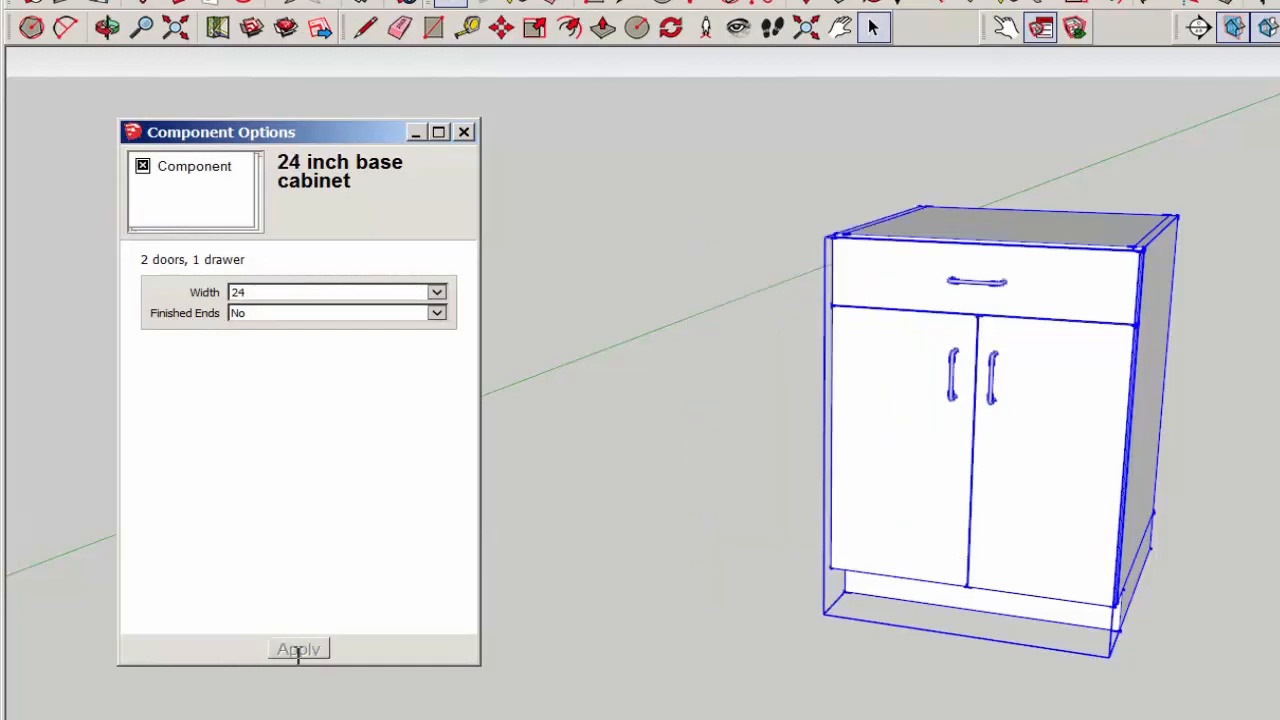
left_click(48, 29)
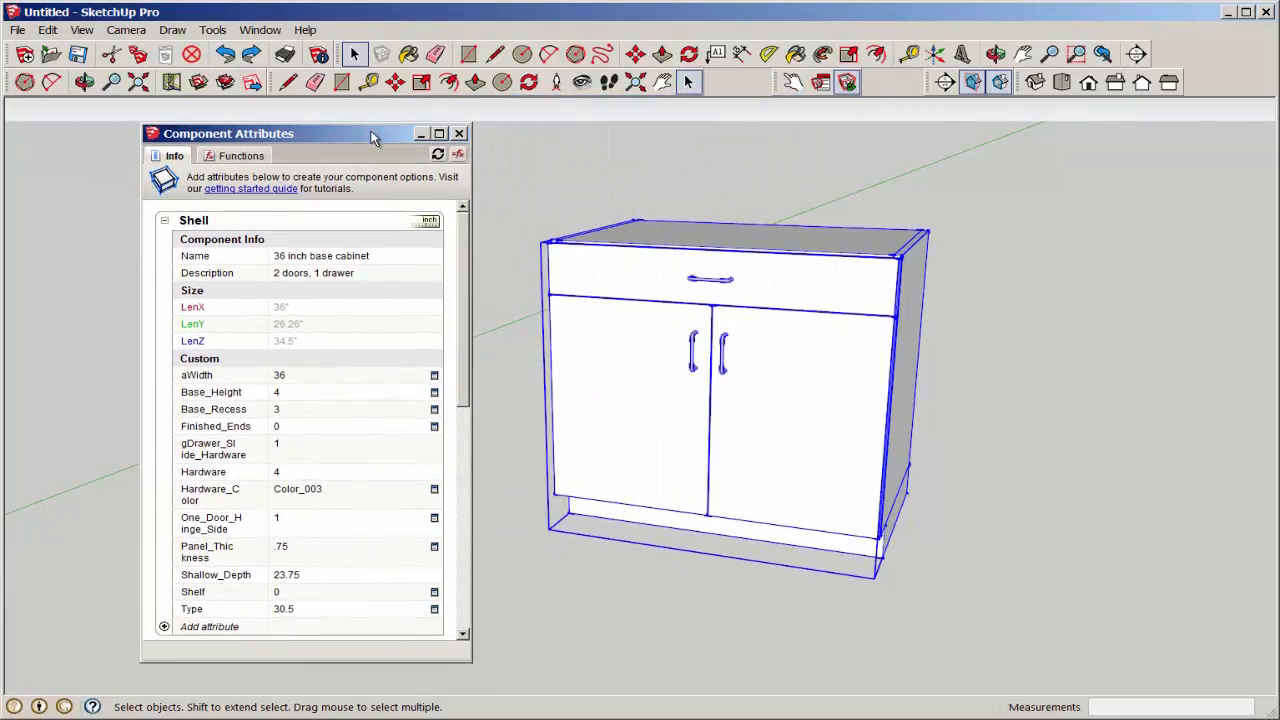
mouse_move(450, 251)
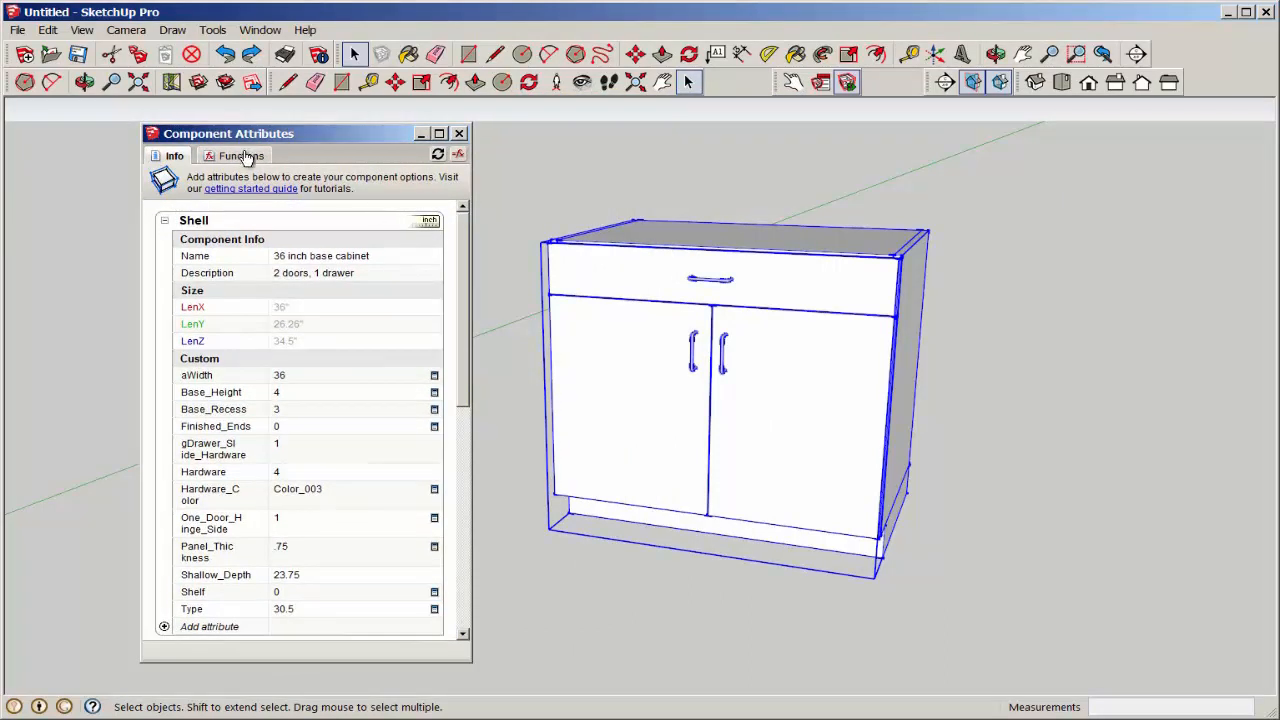
Show the Functions tab listing spreadsheet functions in Component Attributes.
left_click(240, 155)
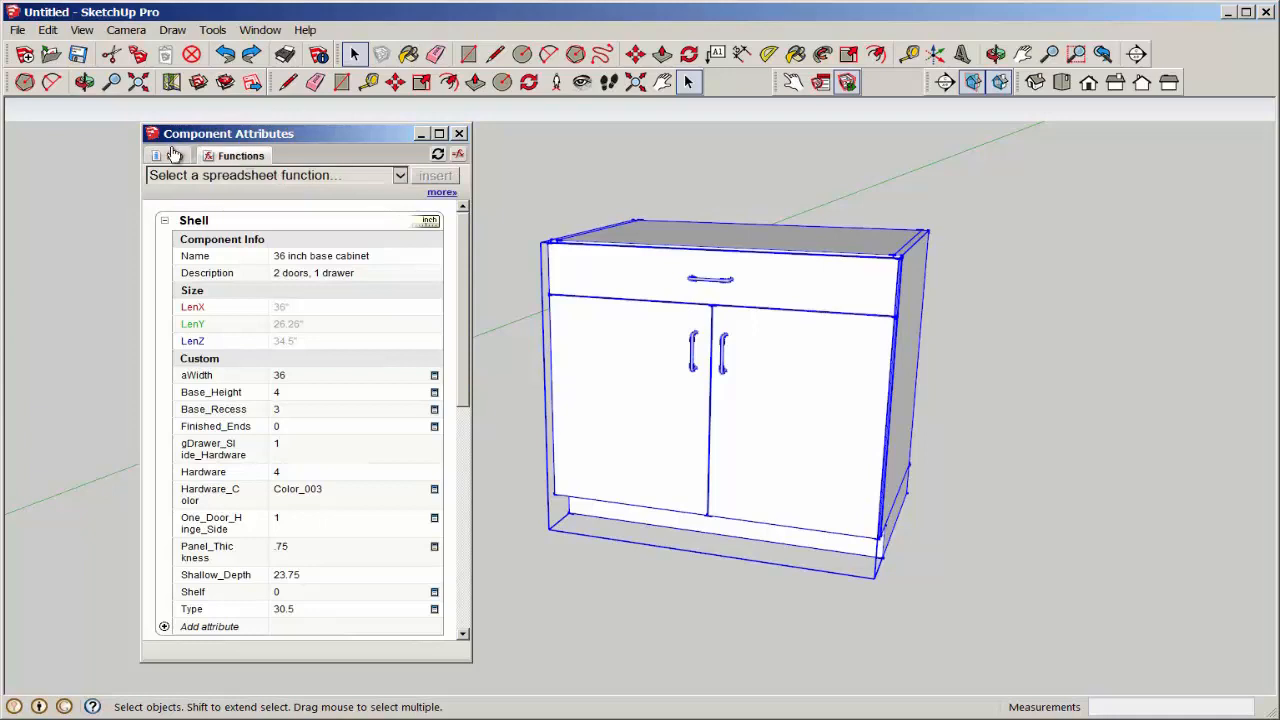